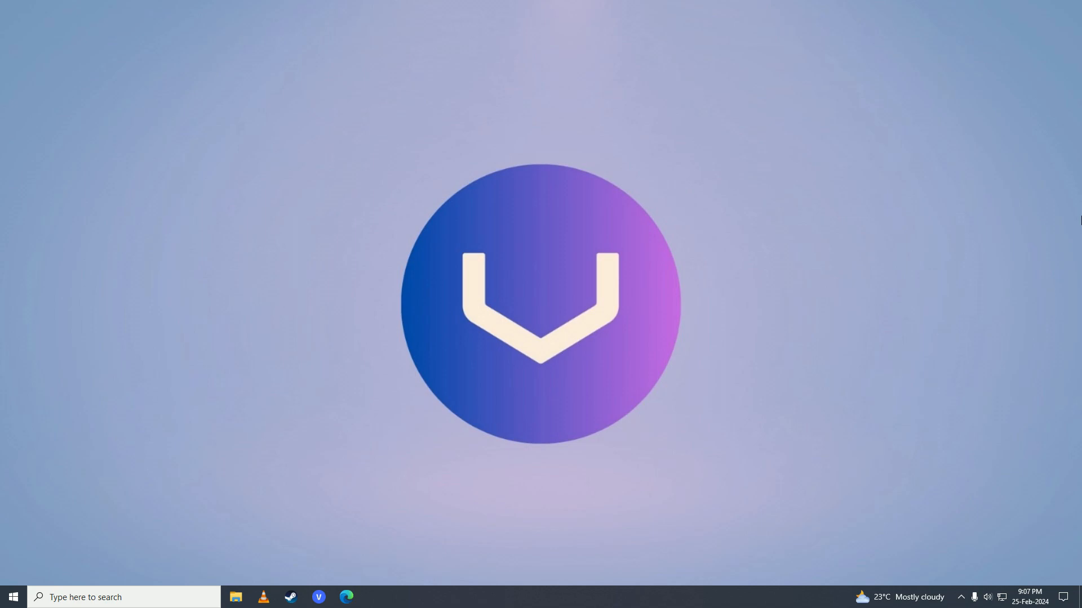
mouse_move(1031, 233)
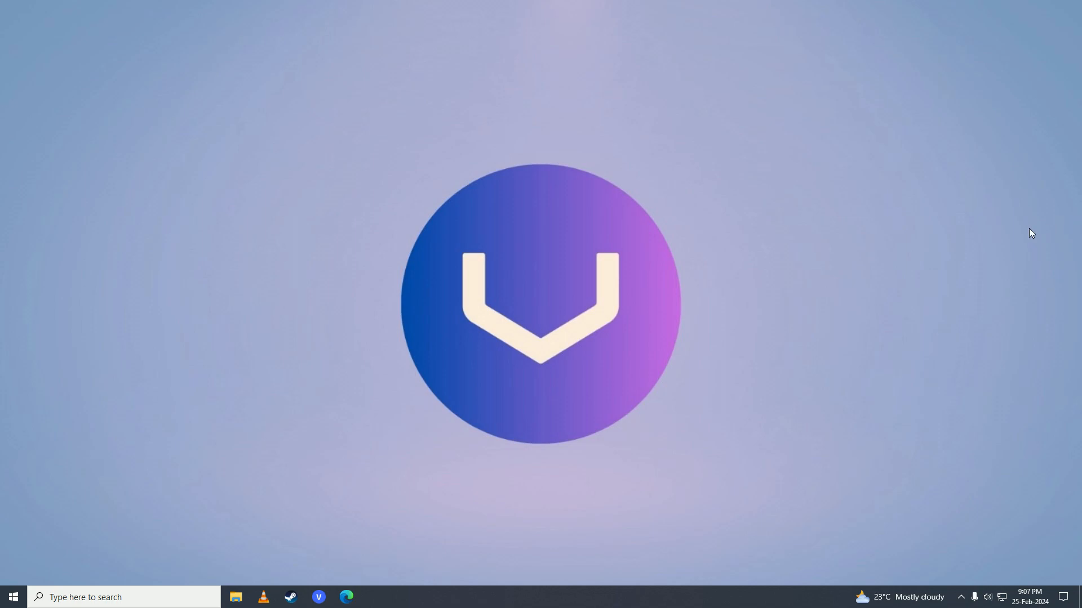
Launch Microsoft Edge from the taskbar to a new tab
left_click(346, 597)
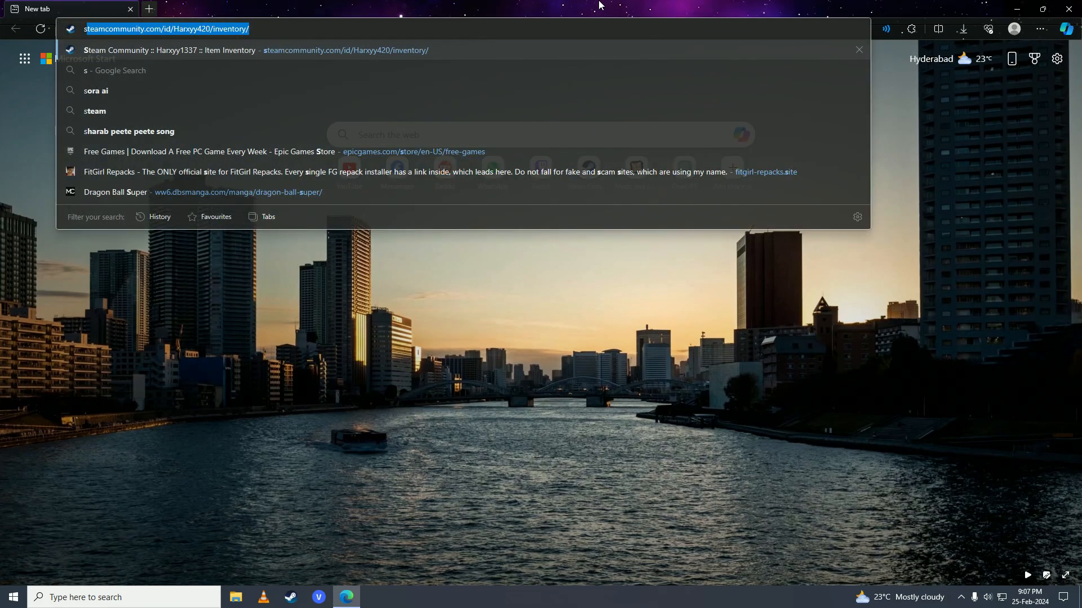
Load status.roblox.com and review that all systems are operational
type("status.roblox.com")
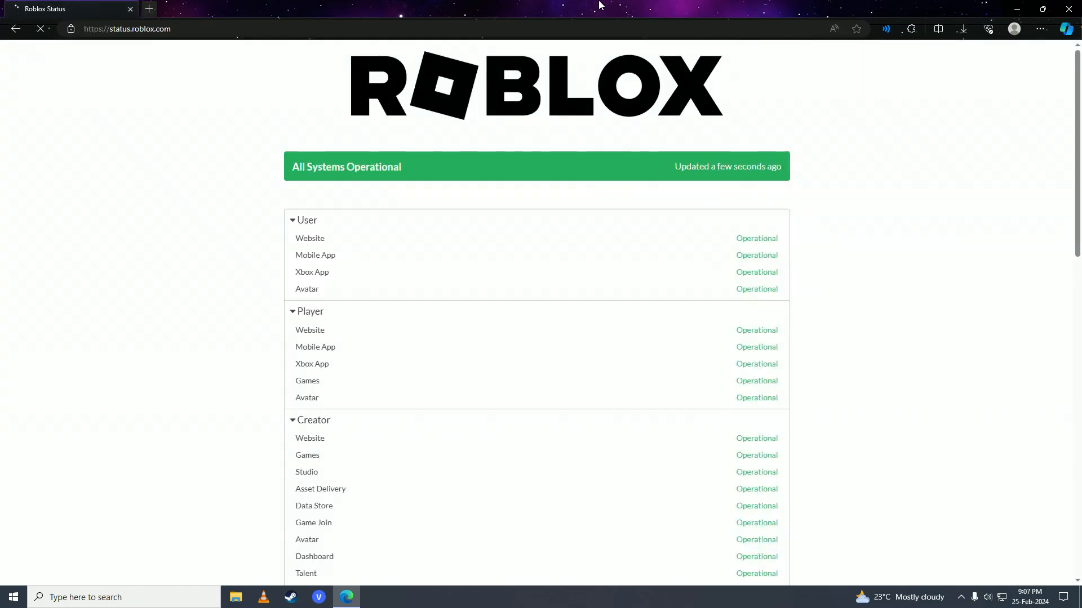
scroll("down", 3)
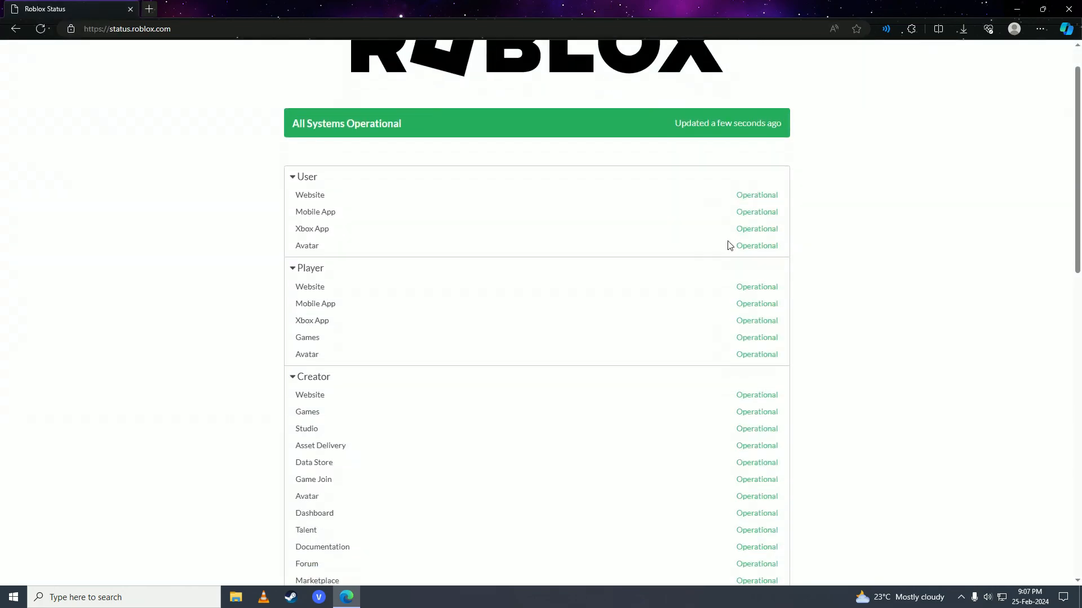
scroll("down", 3)
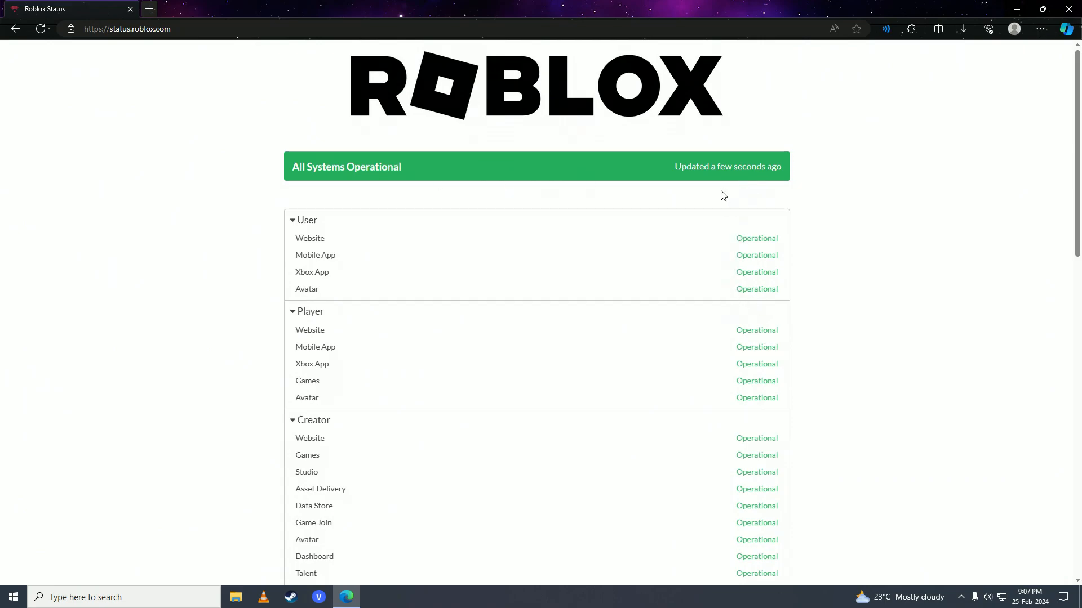
mouse_move(699, 228)
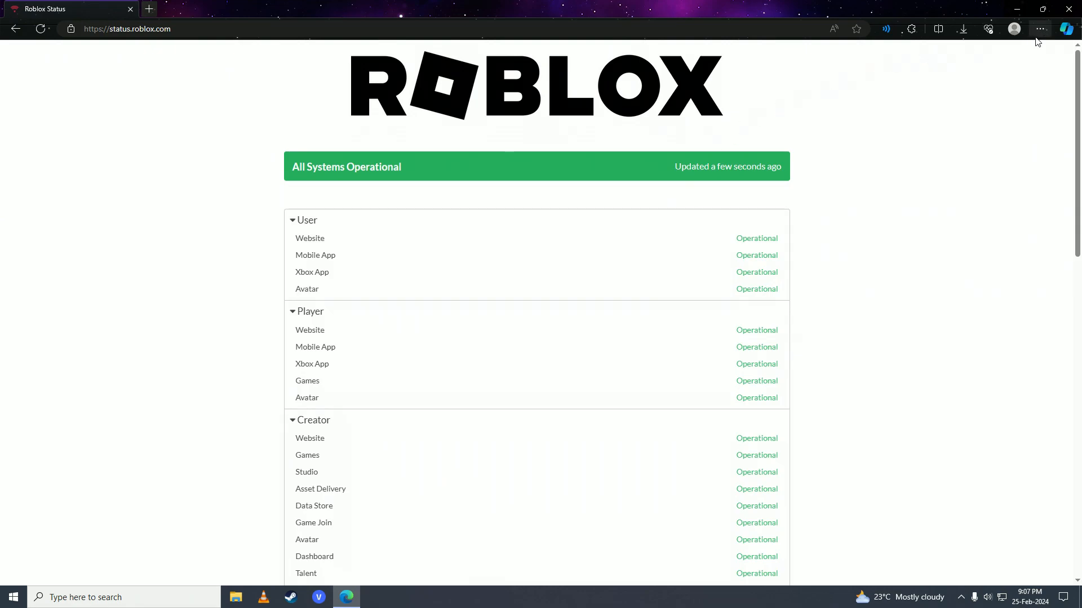
Go to Edge Settings on the Cookies and site permissions page
left_click(1039, 29)
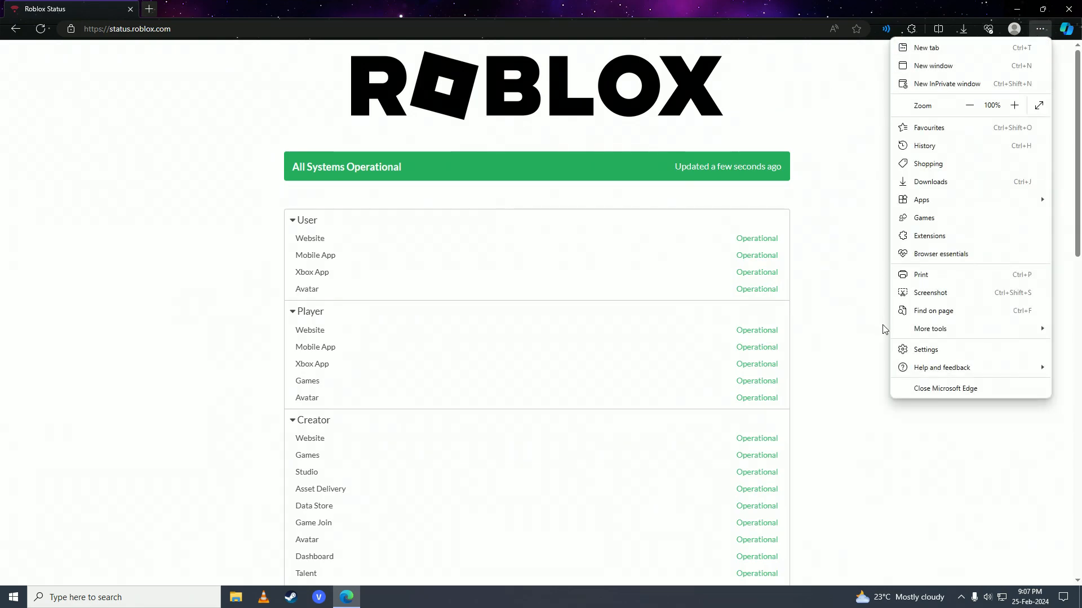
left_click(926, 350)
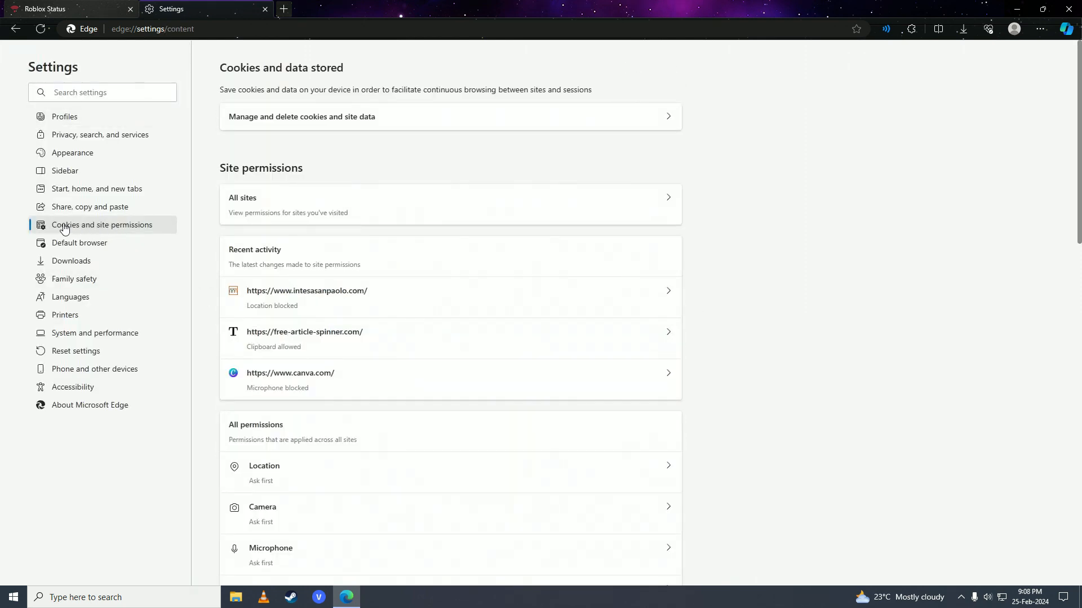
mouse_move(150, 230)
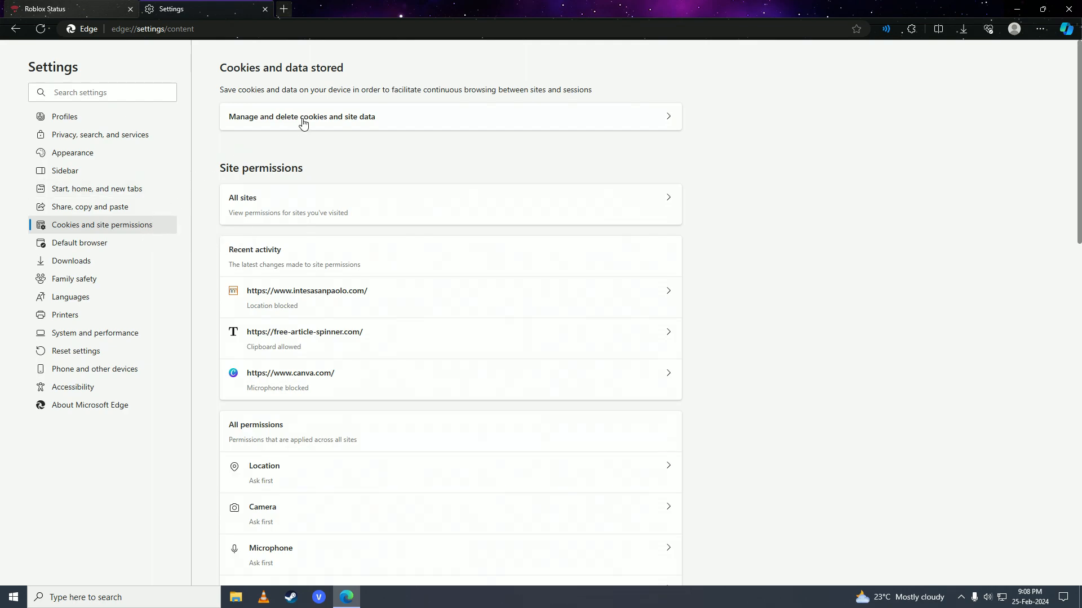
mouse_move(352, 123)
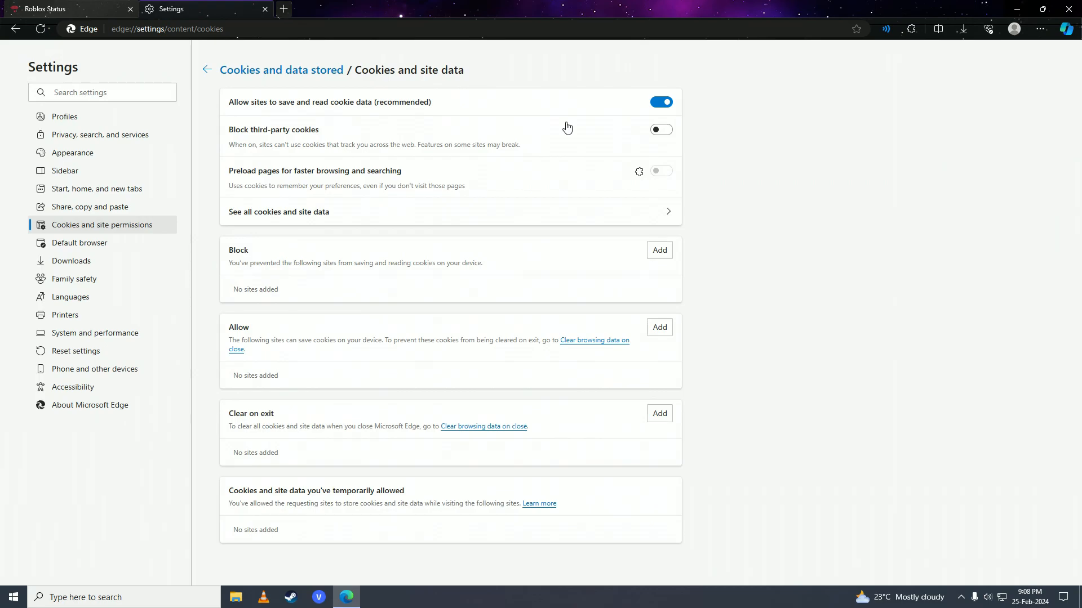
mouse_move(305, 222)
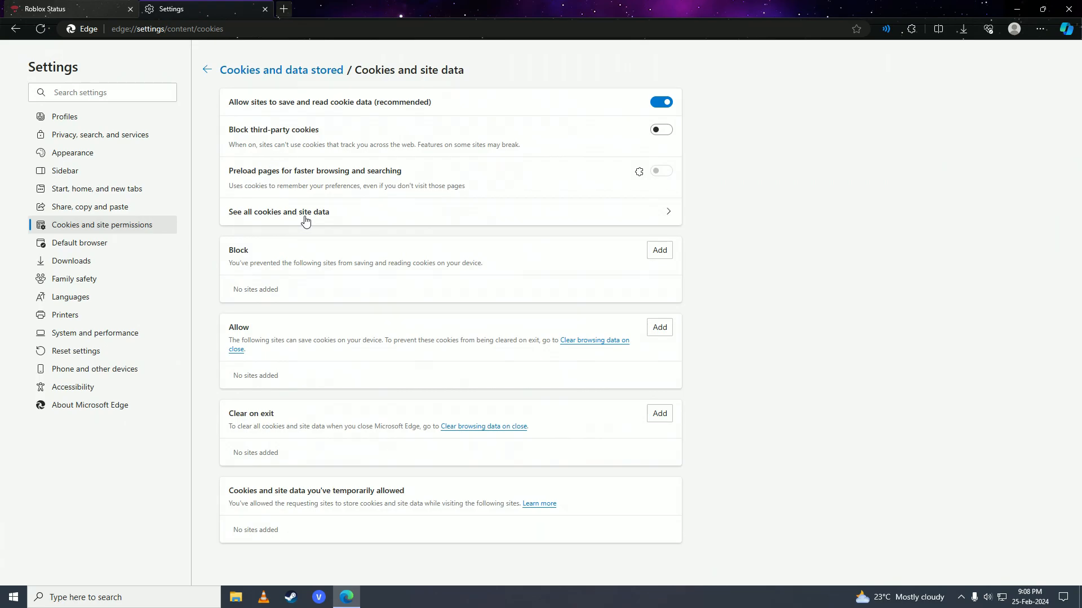
left_click(278, 211)
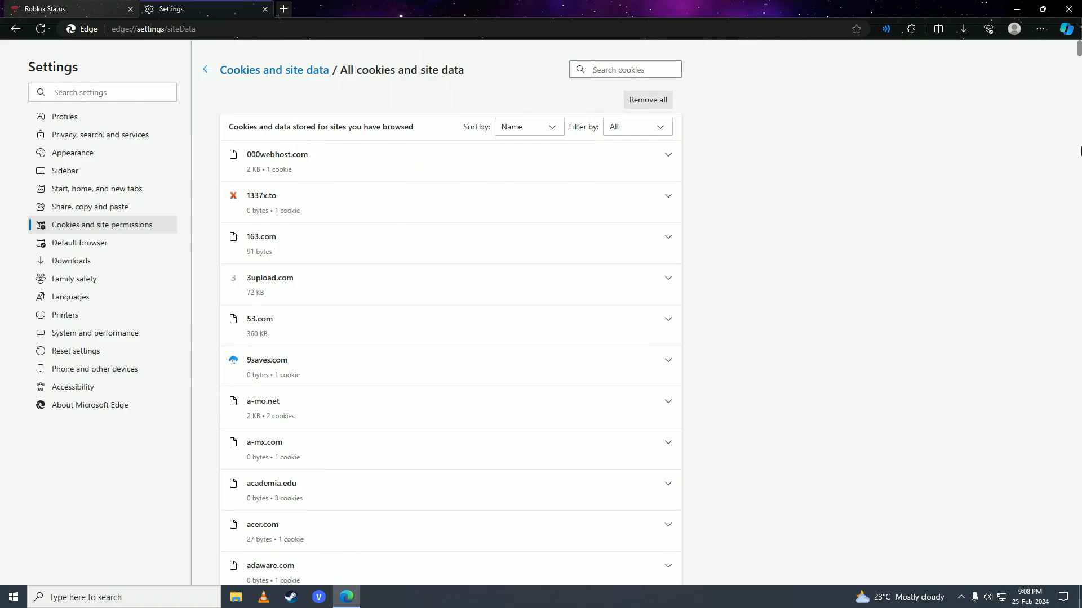
type("roblox")
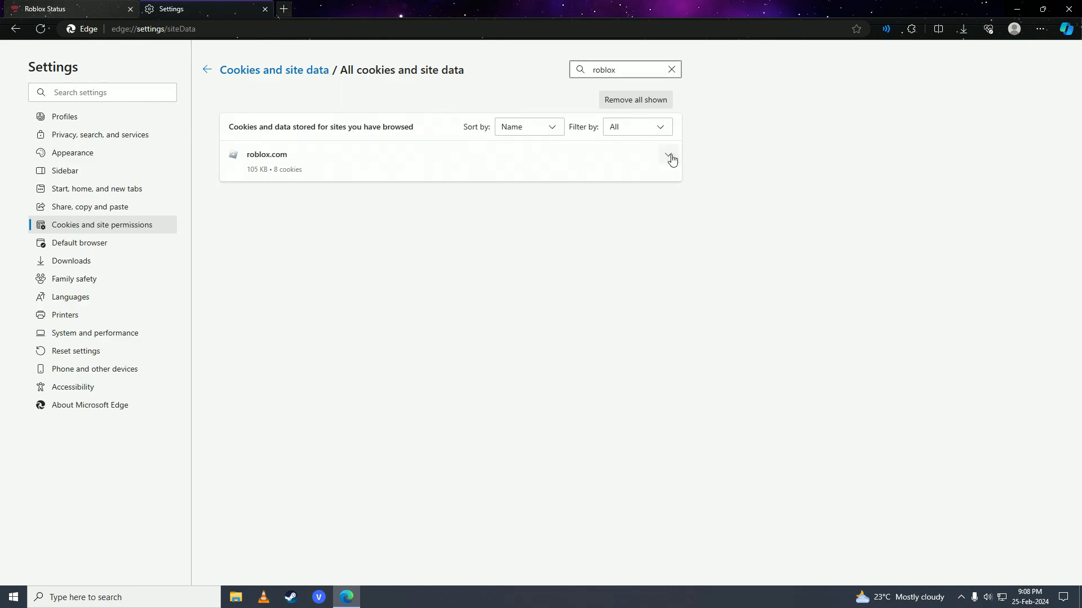
left_click(668, 155)
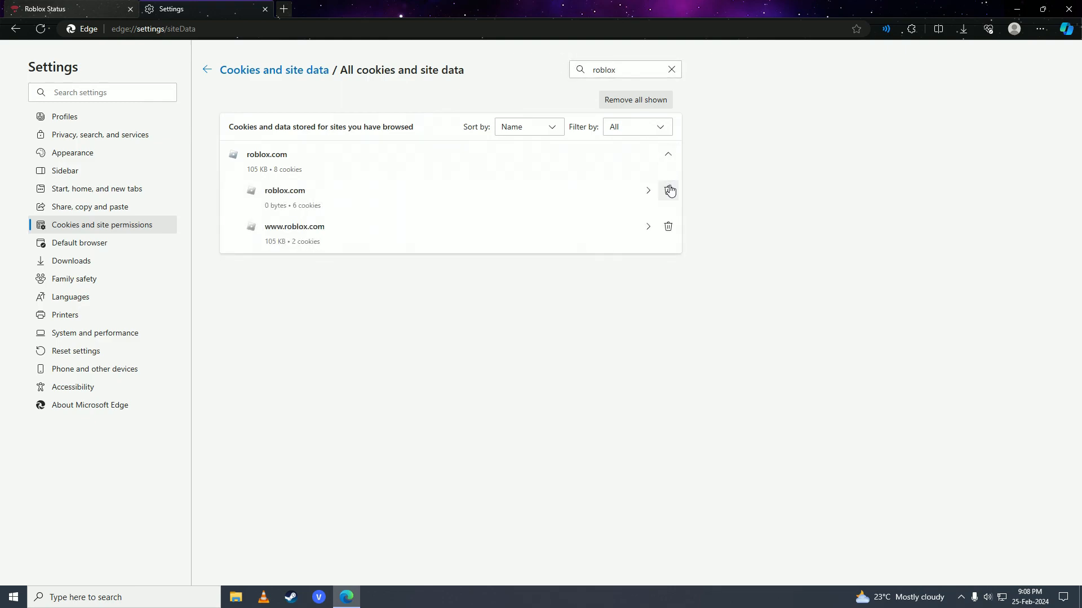
left_click(669, 190)
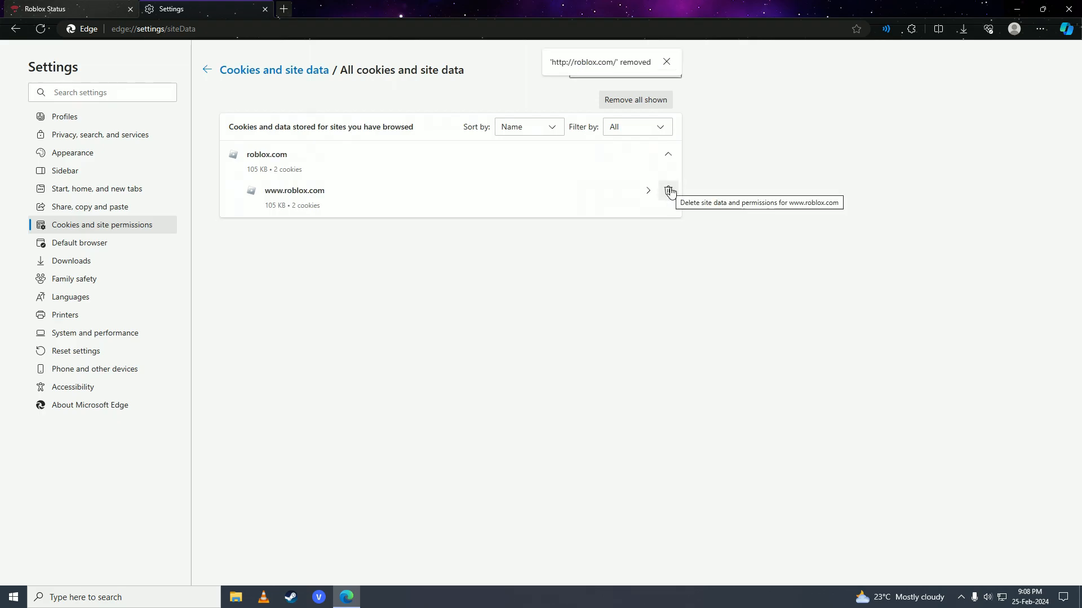
left_click(668, 191)
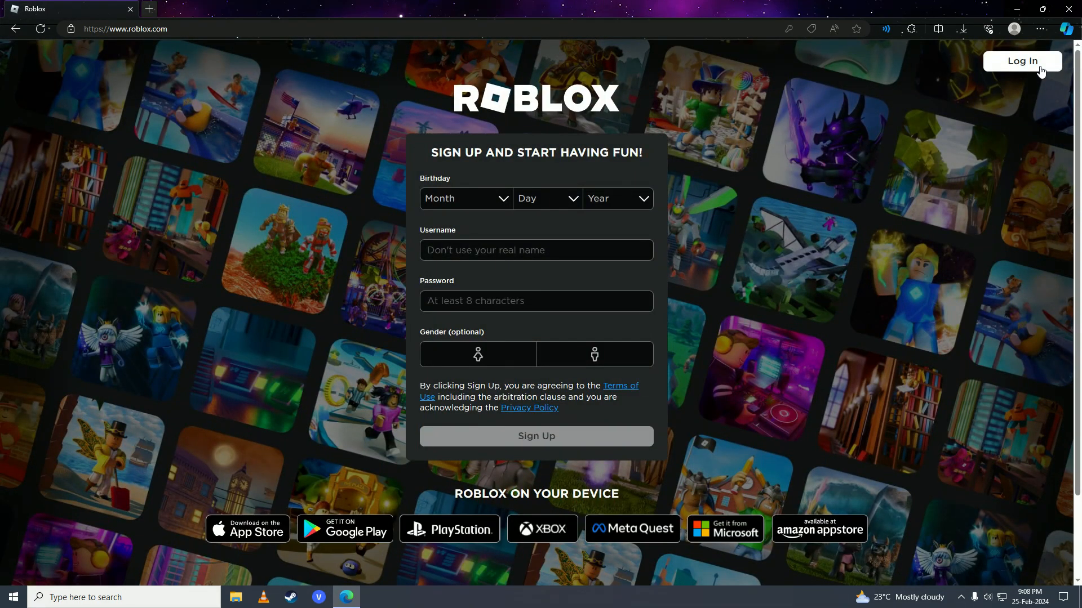
Log in to Roblox and verify the emailed 6-digit code to reach Home
left_click(1022, 61)
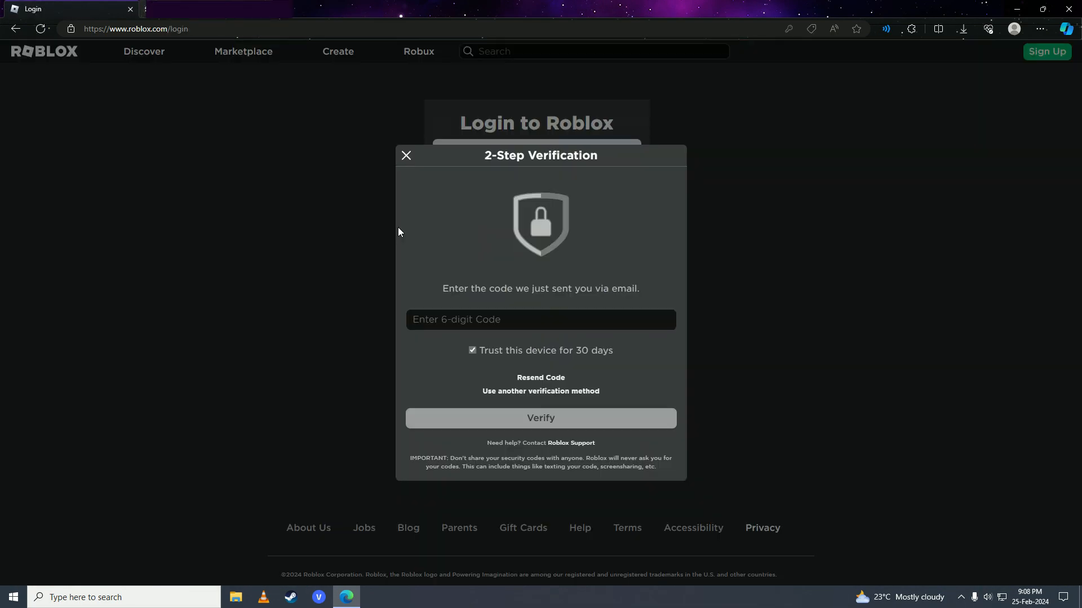
mouse_move(661, 225)
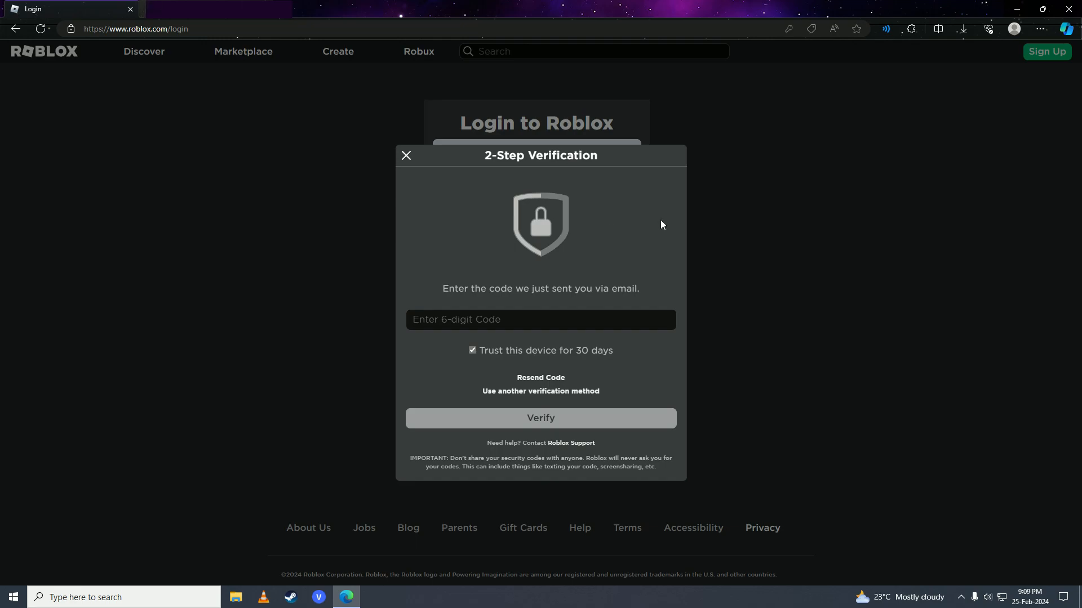
mouse_move(561, 190)
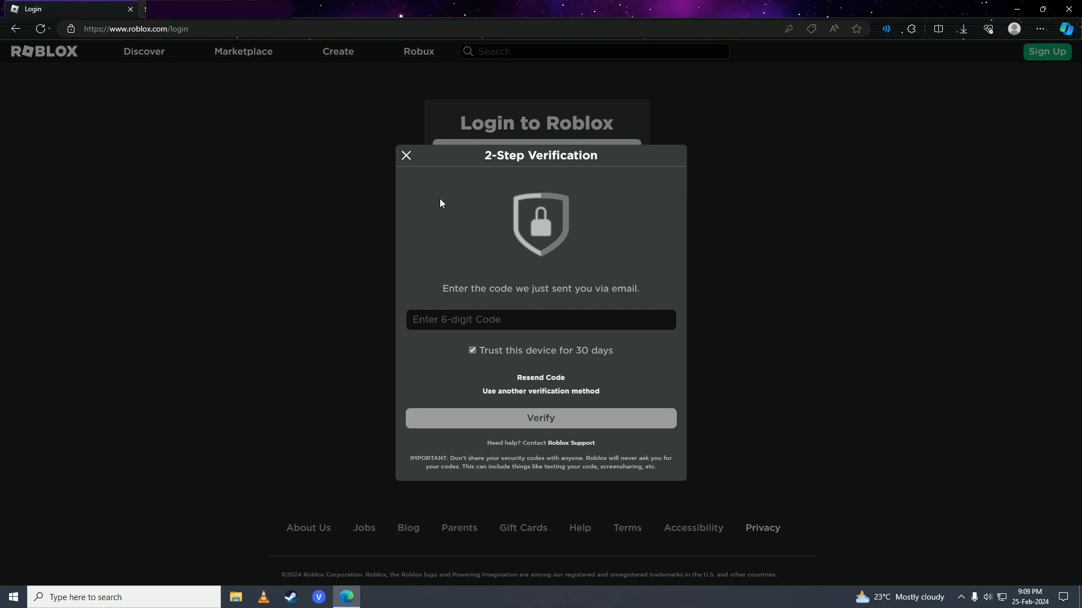
left_click(540, 319)
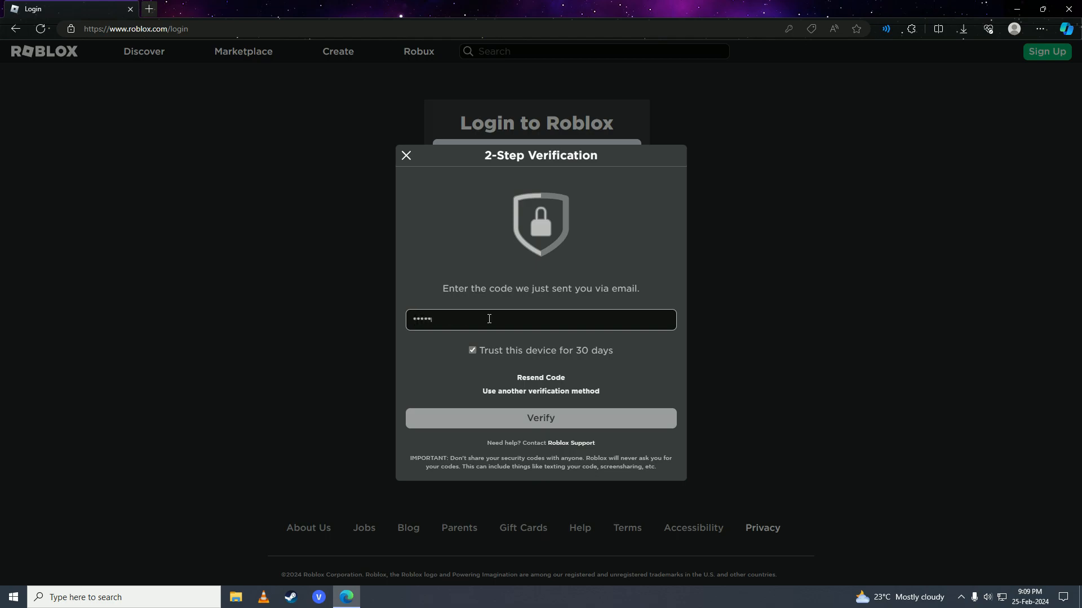
left_click(540, 418)
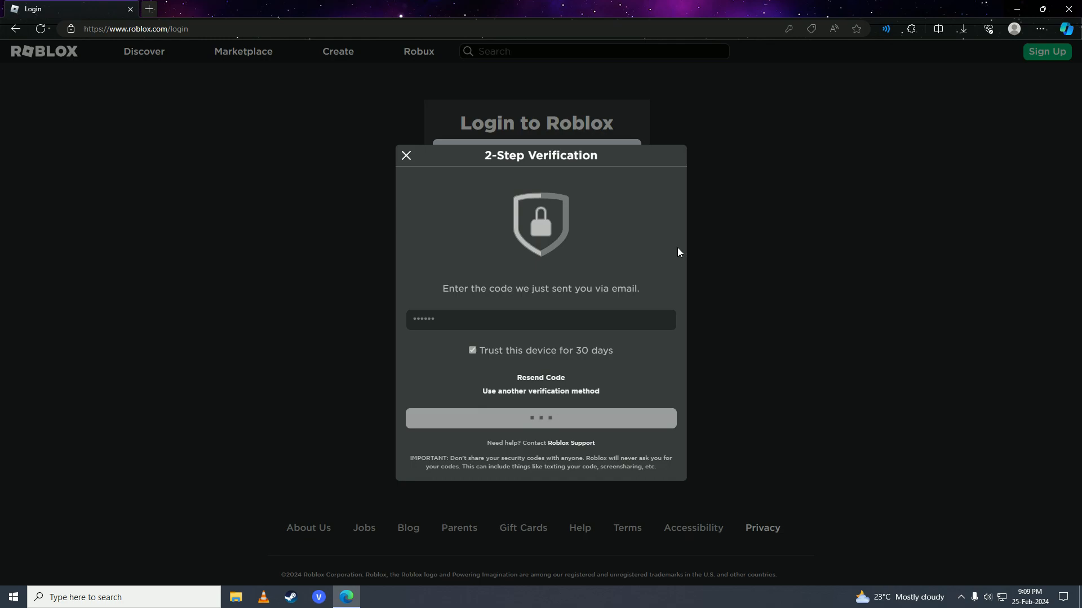
left_click(540, 418)
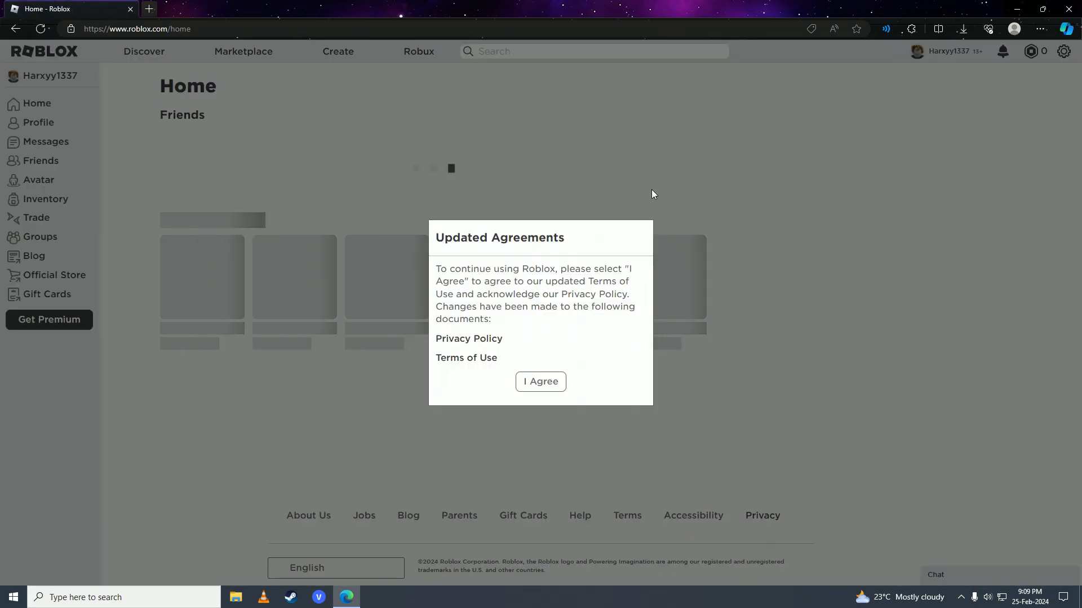
Agree to the updated terms, play FRONTLINES and start the Roblox installer download
left_click(539, 382)
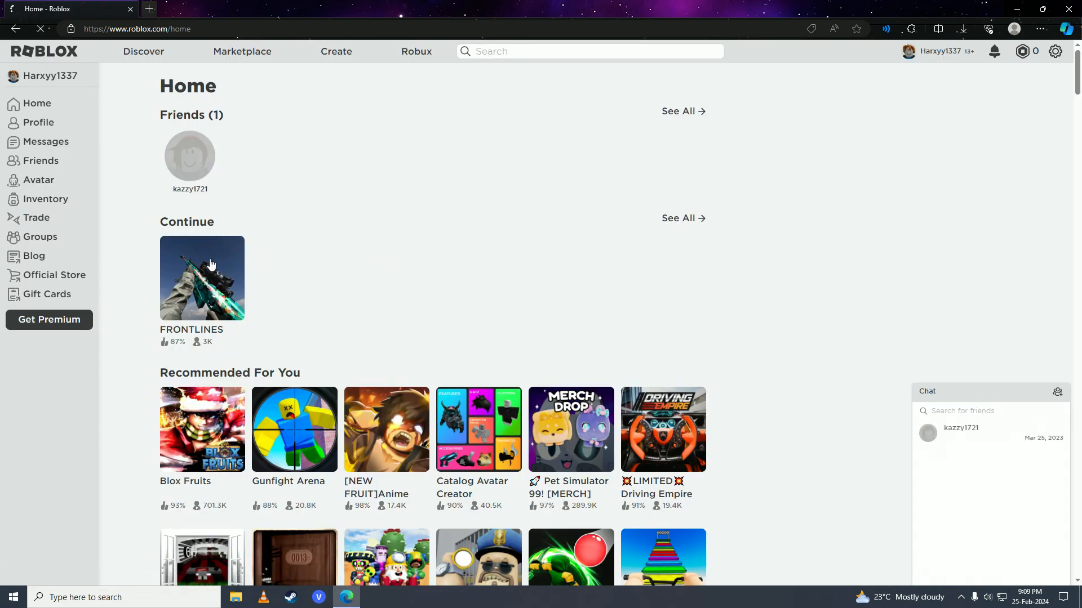
left_click(202, 279)
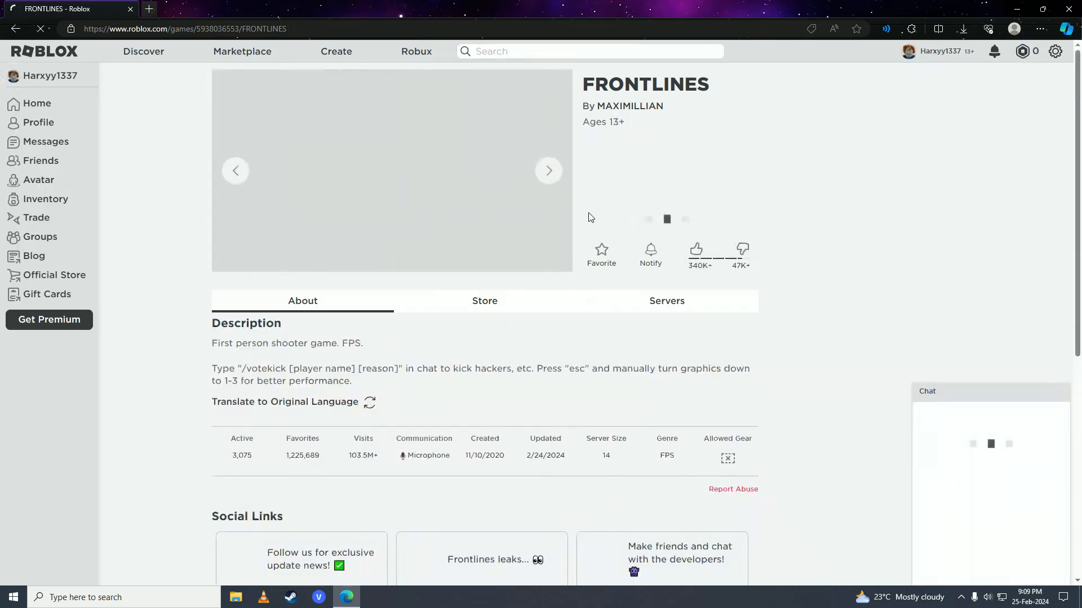
left_click(666, 219)
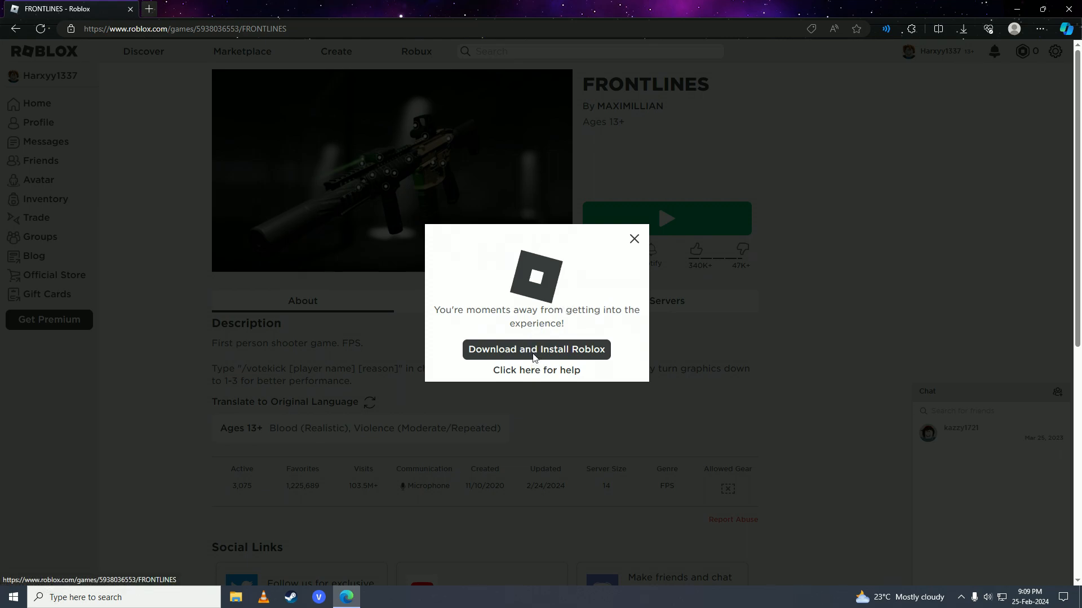
left_click(537, 349)
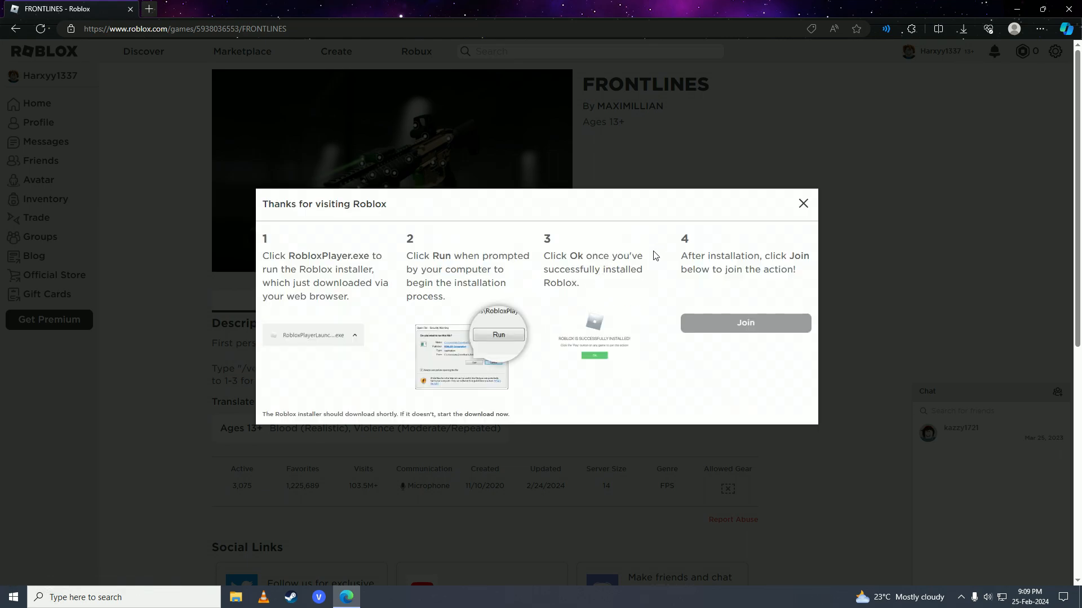